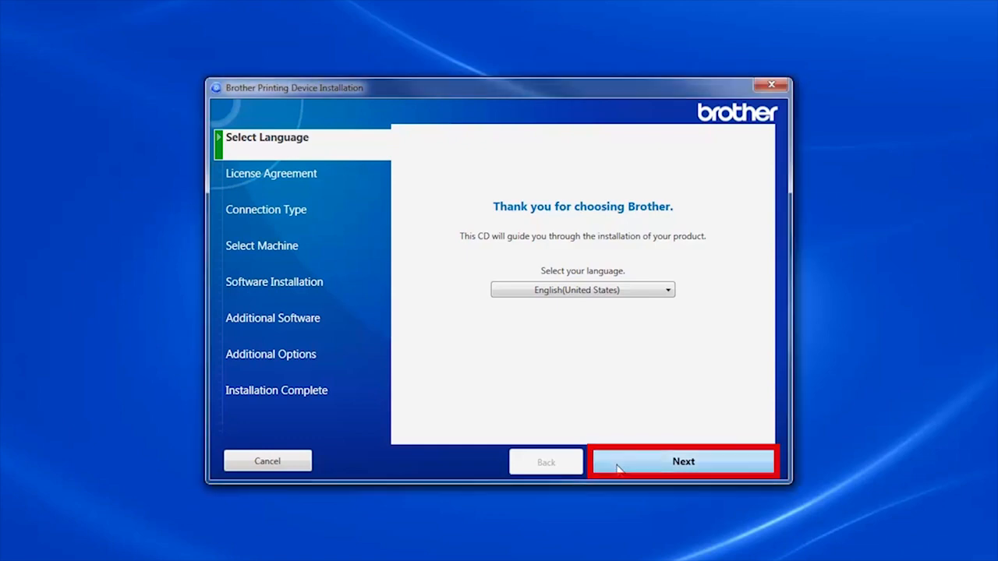
Step: Keep English (United States) as the language and tick 'I accept these license agreements'
click(683, 460)
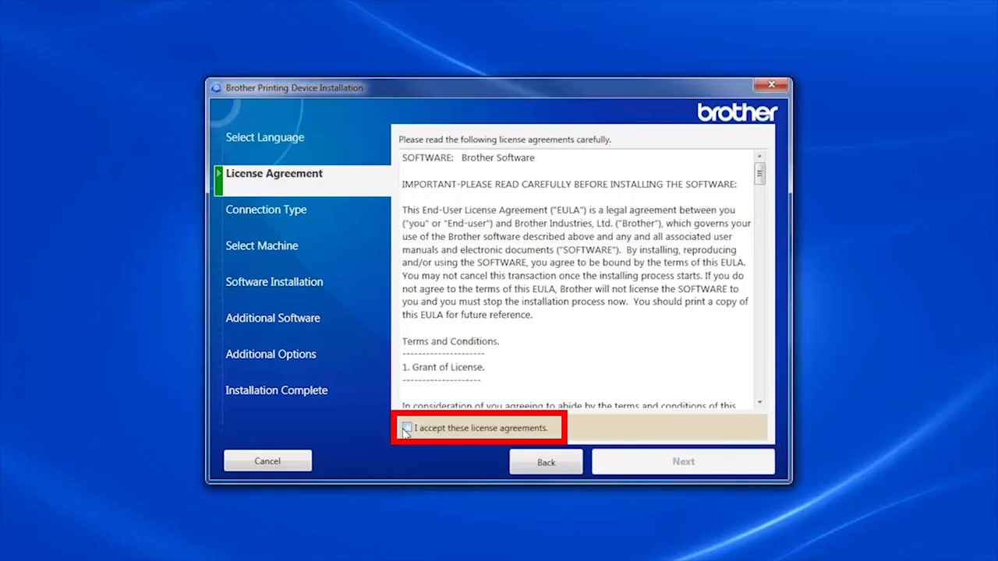
click(406, 428)
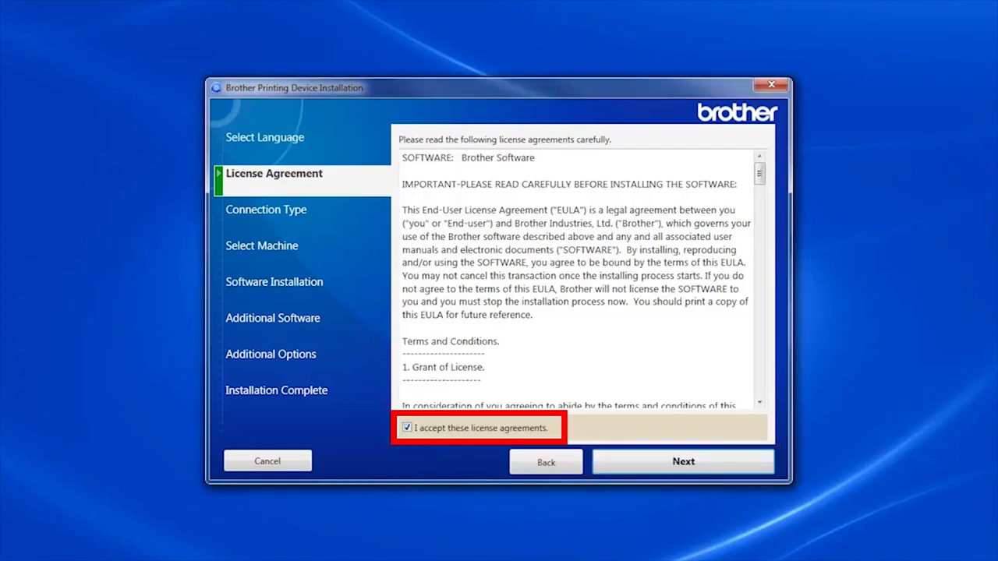
Step: Choose Wired Network Connection (Ethernet) and continue past the connect-to-network reminder
click(683, 461)
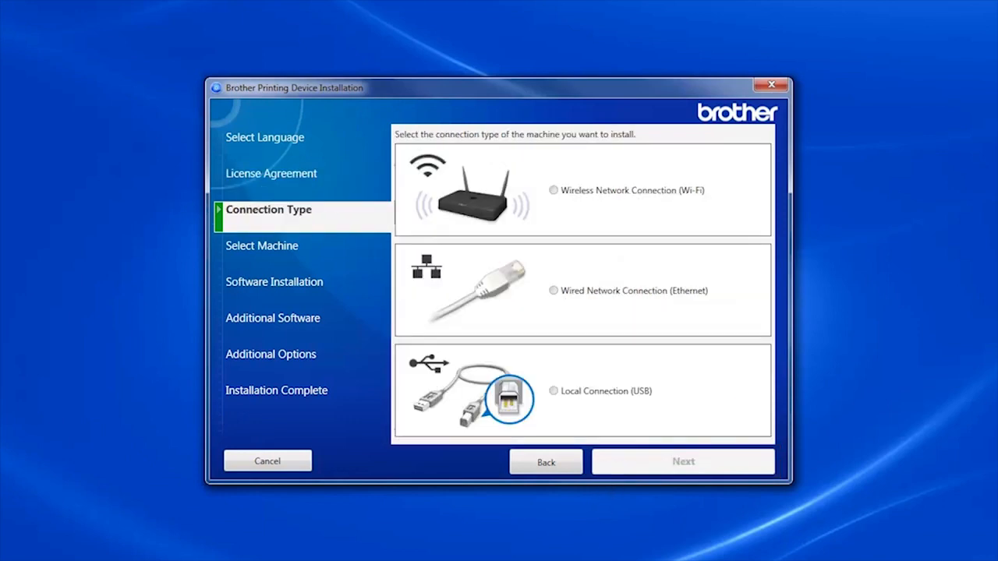
click(554, 290)
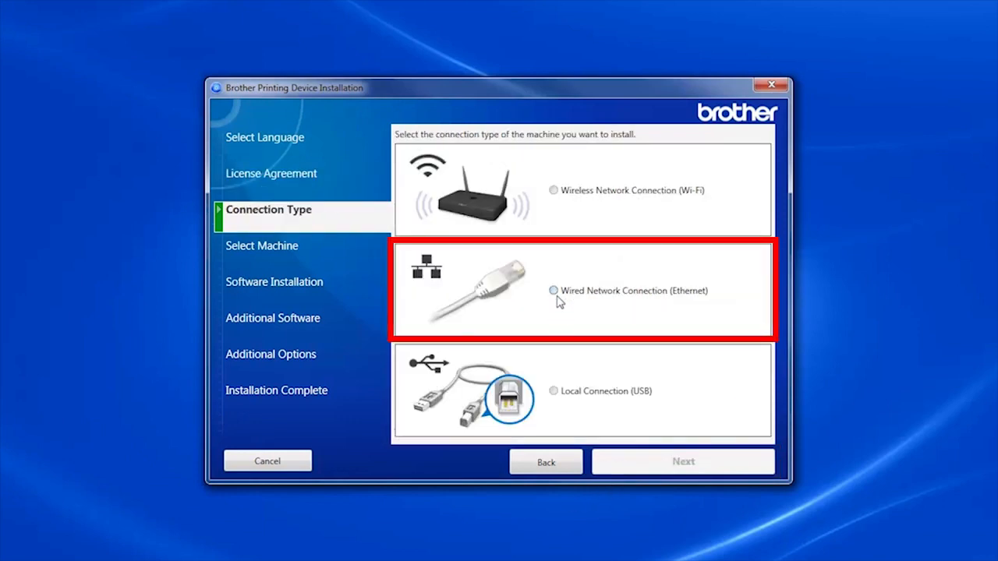
click(553, 290)
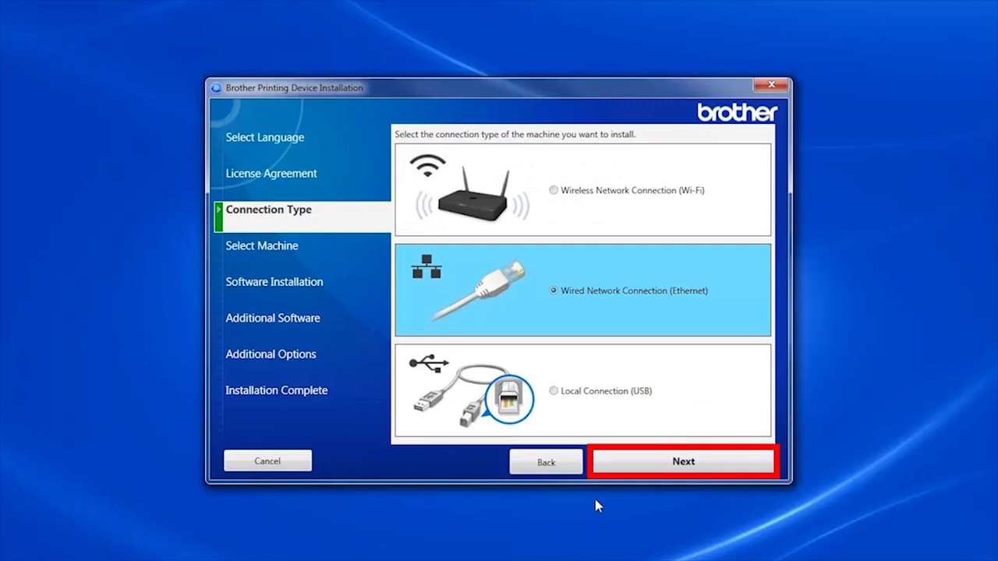
click(683, 461)
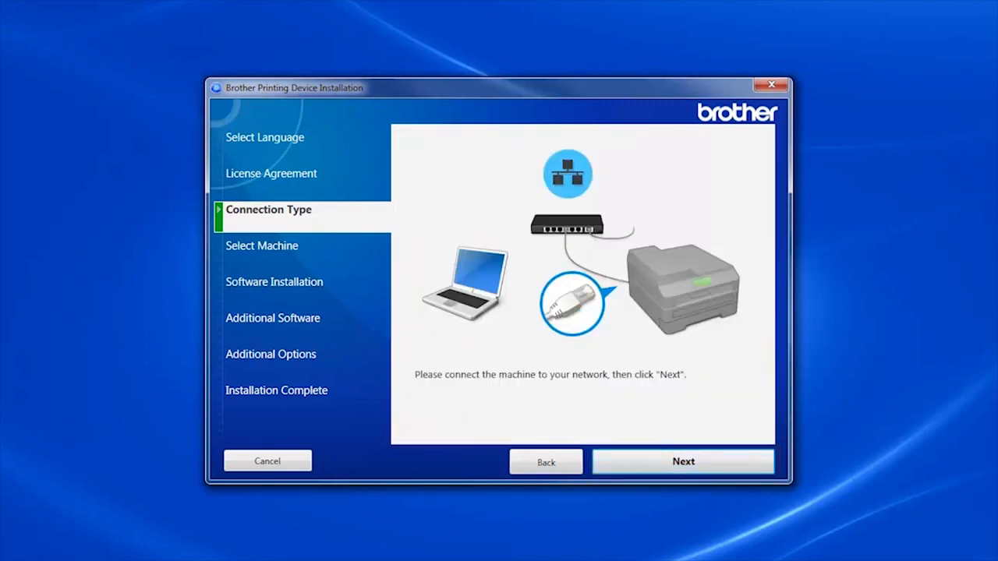
click(682, 461)
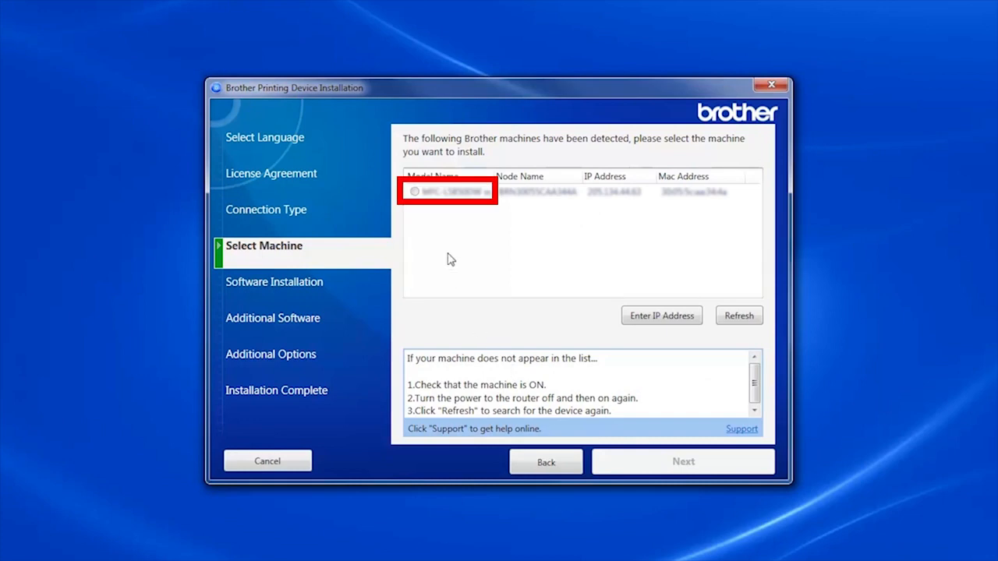
Step: Select the detected Brother model's radio button in the Select Machine list
click(448, 191)
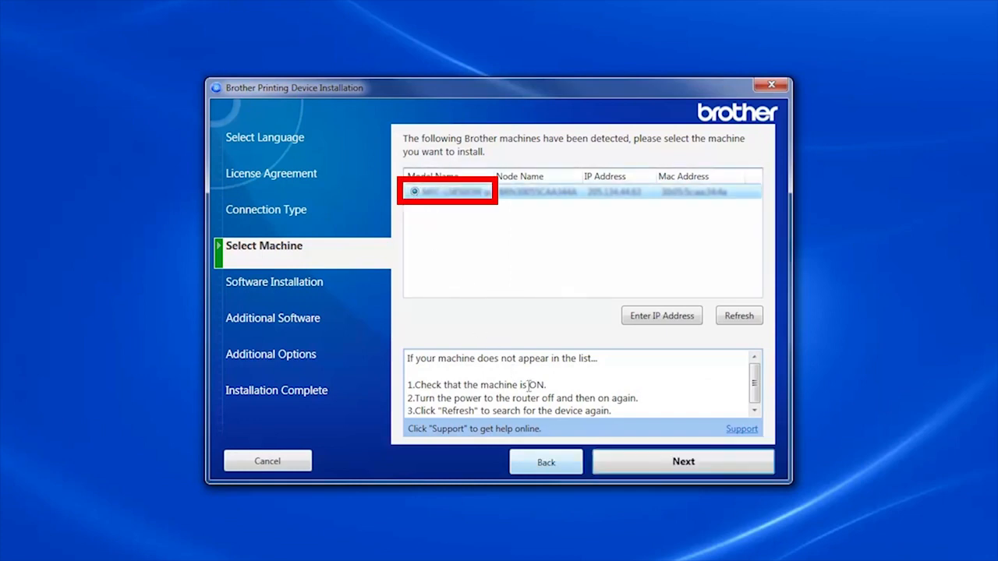
mouse_move(650, 461)
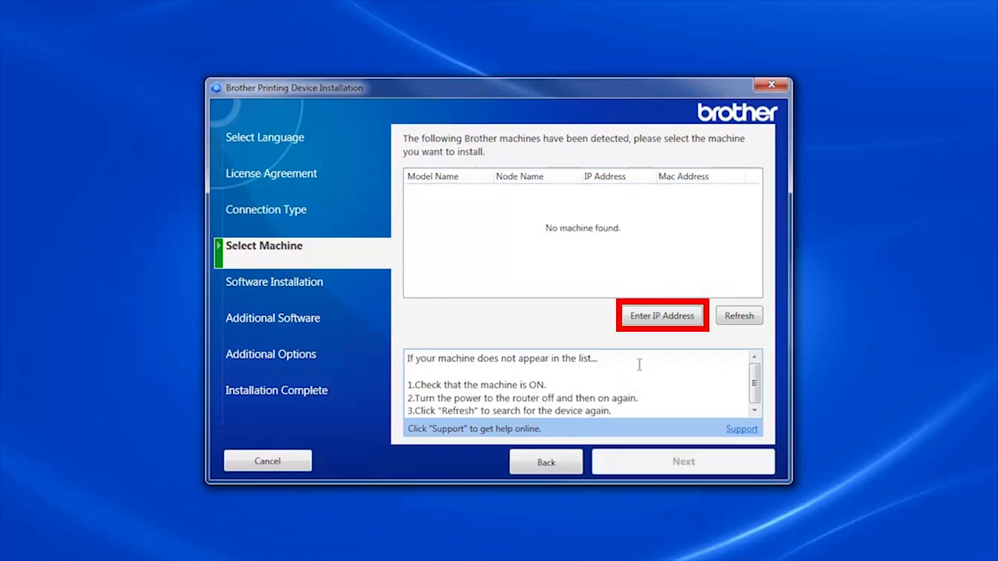
Step: Search for the printer by IP address, select it, and choose Standard installation
click(661, 315)
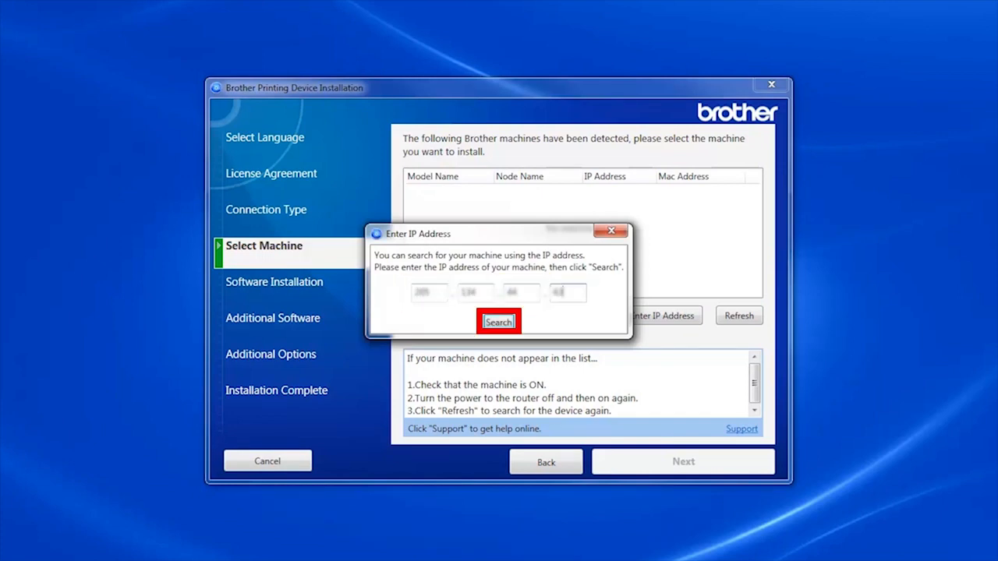
click(498, 322)
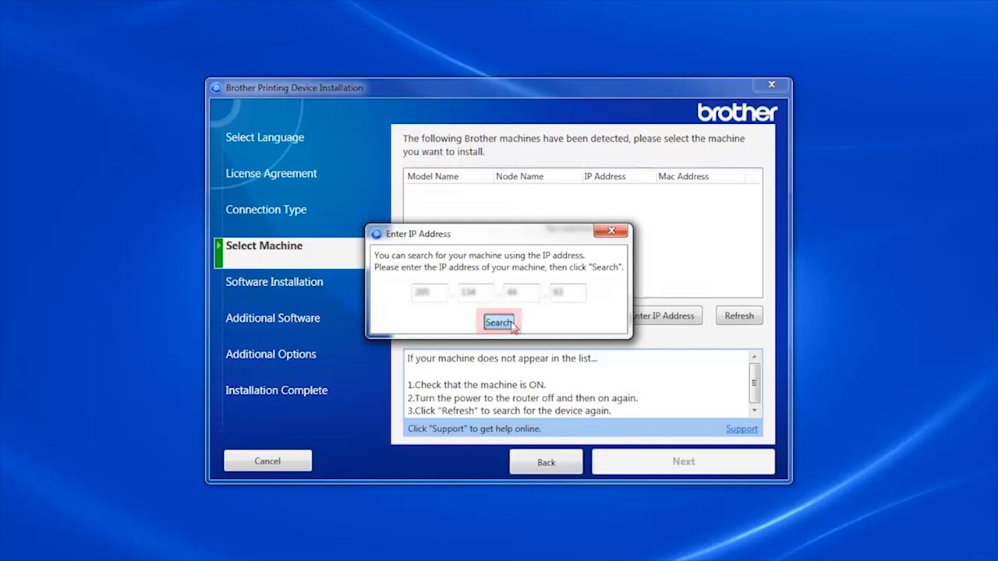
click(499, 322)
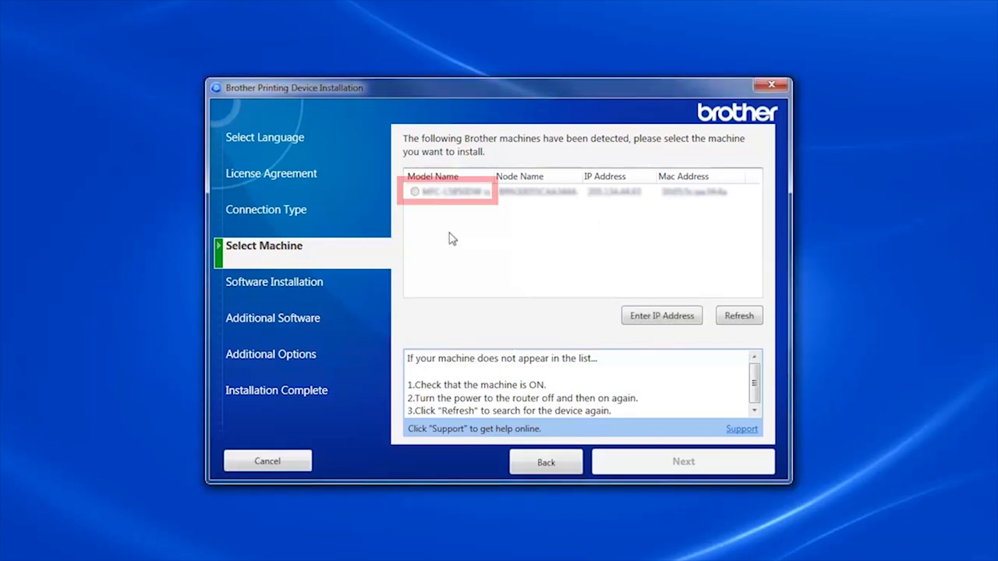
click(449, 192)
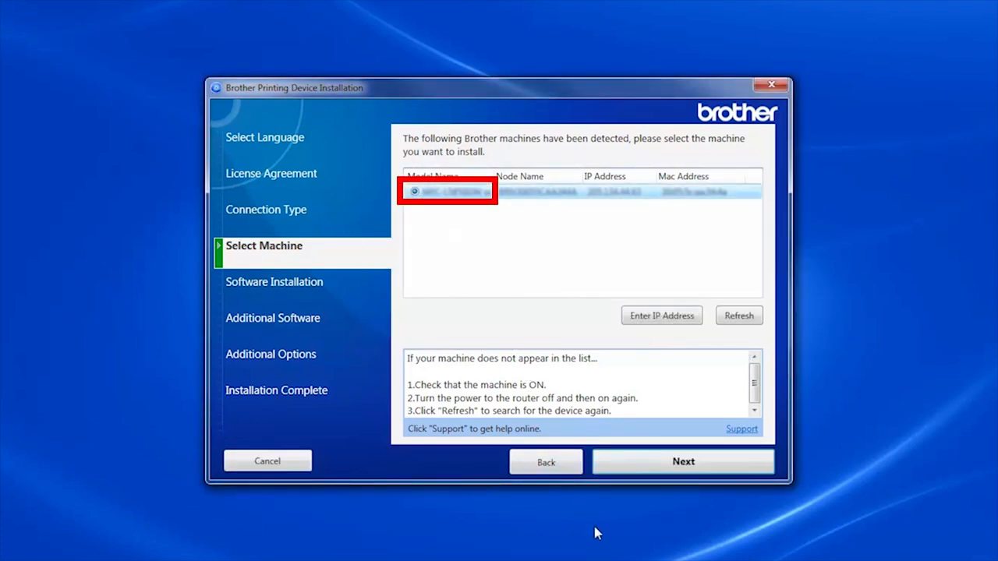
click(682, 460)
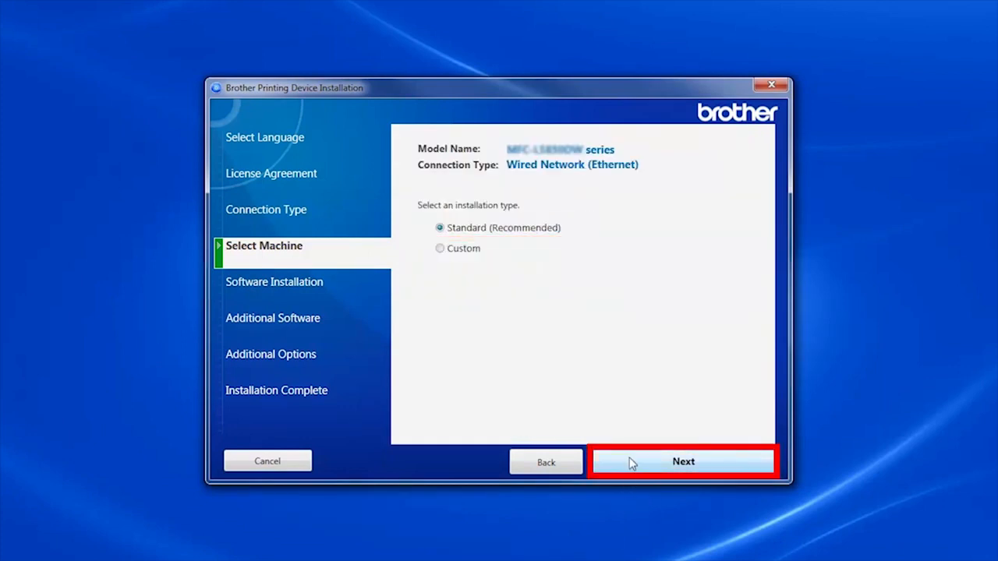
click(683, 461)
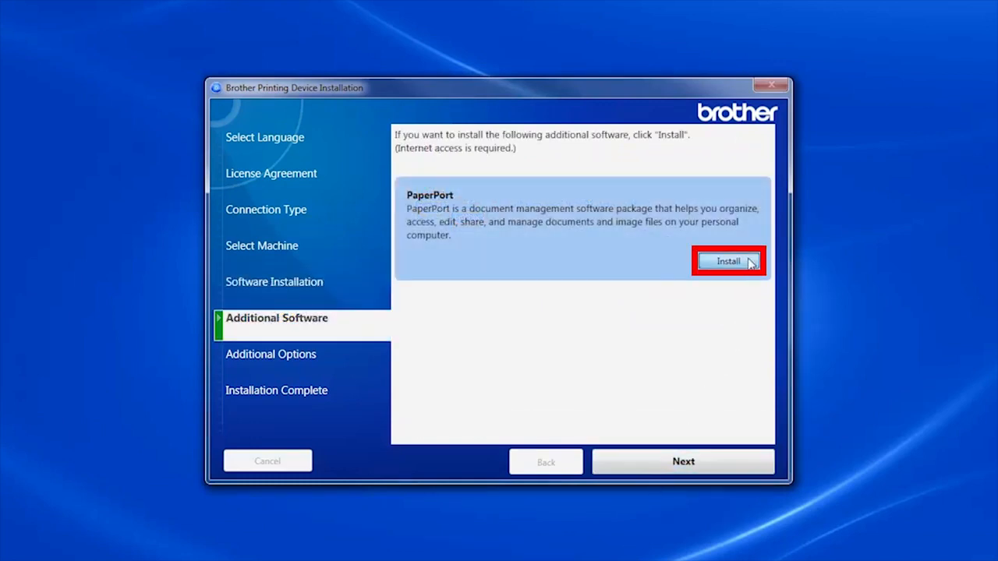
Step: Skip PaperPort, keep both additional options, and open Brother Registration after installation completes
click(728, 261)
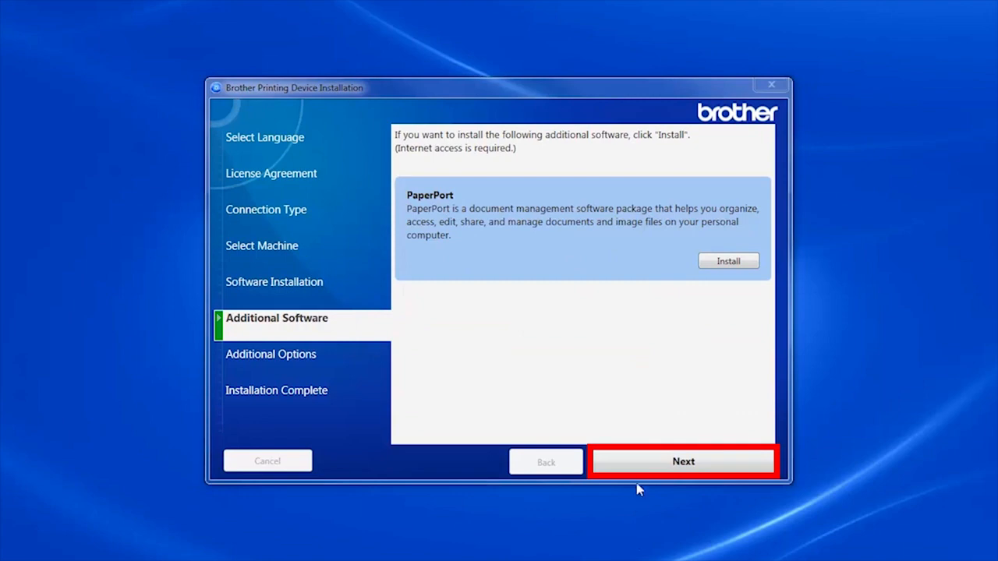
click(683, 461)
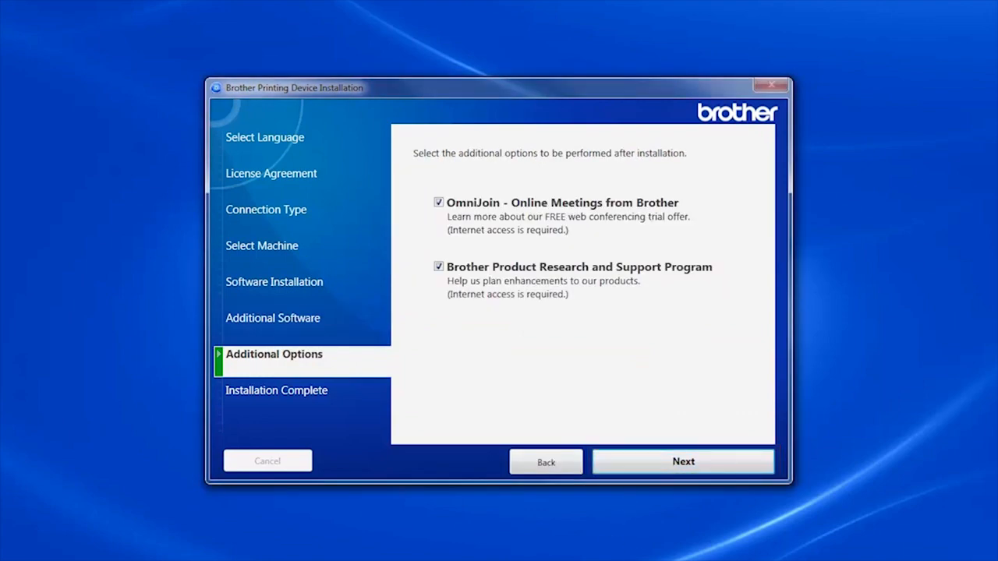
click(682, 462)
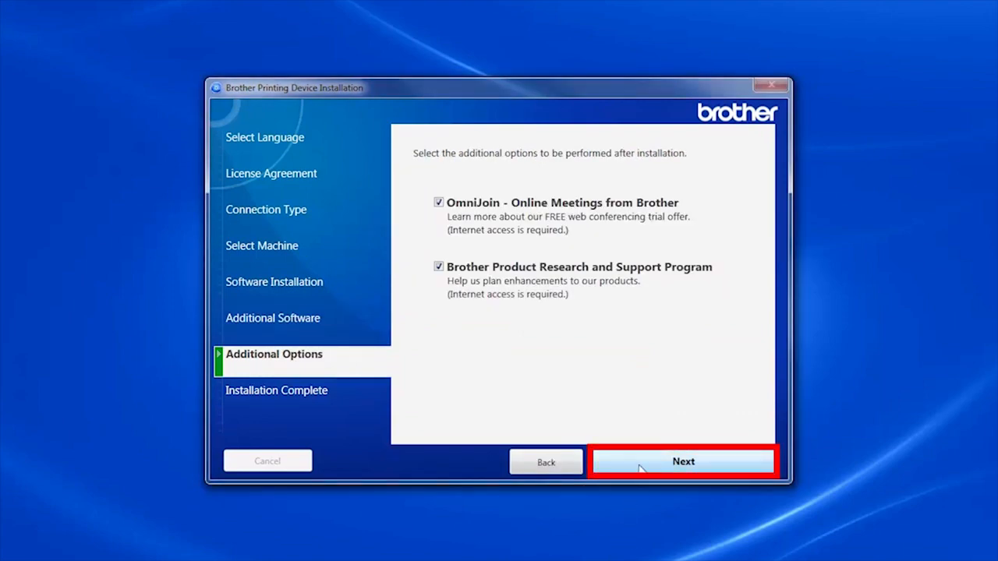
click(683, 461)
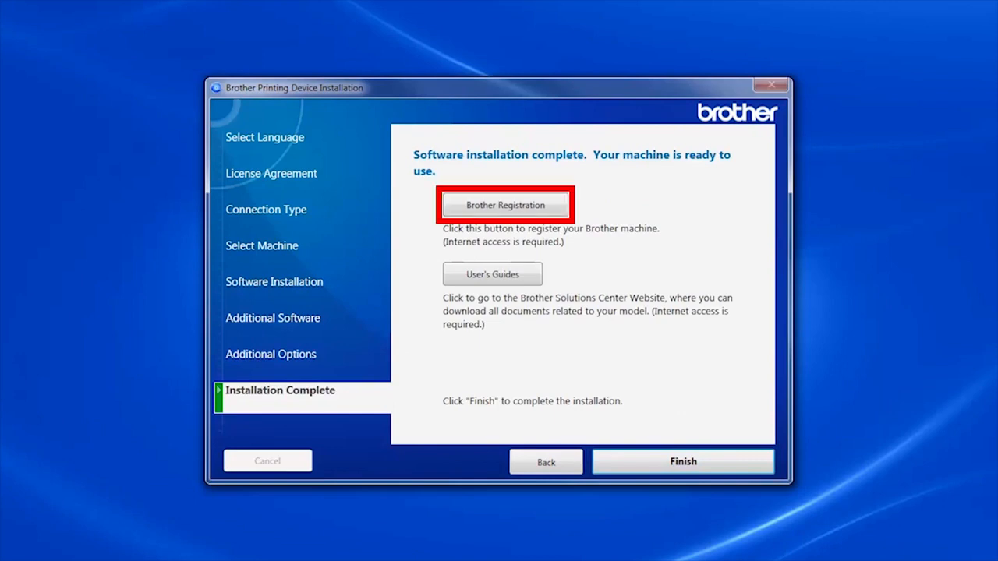
mouse_move(504, 205)
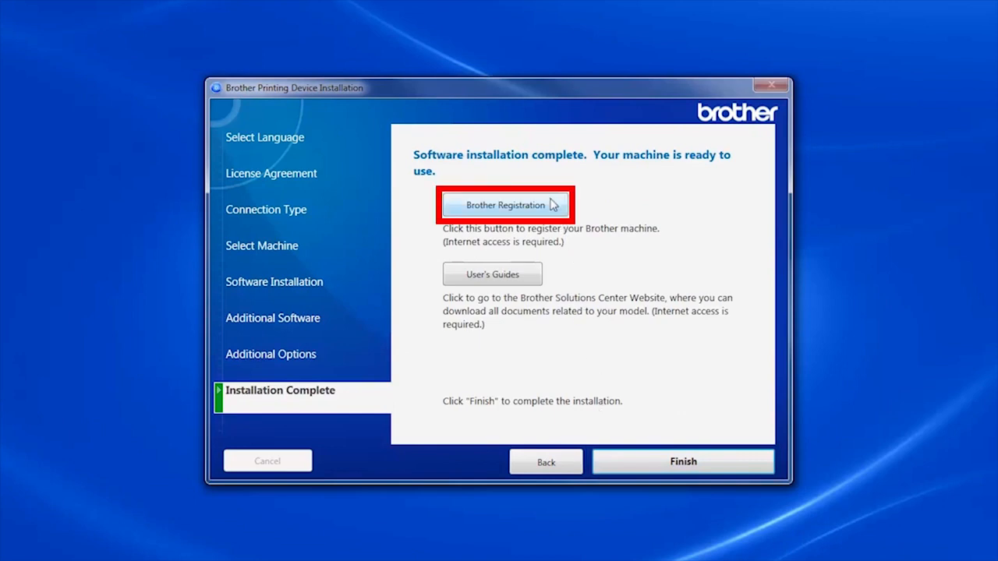
click(505, 205)
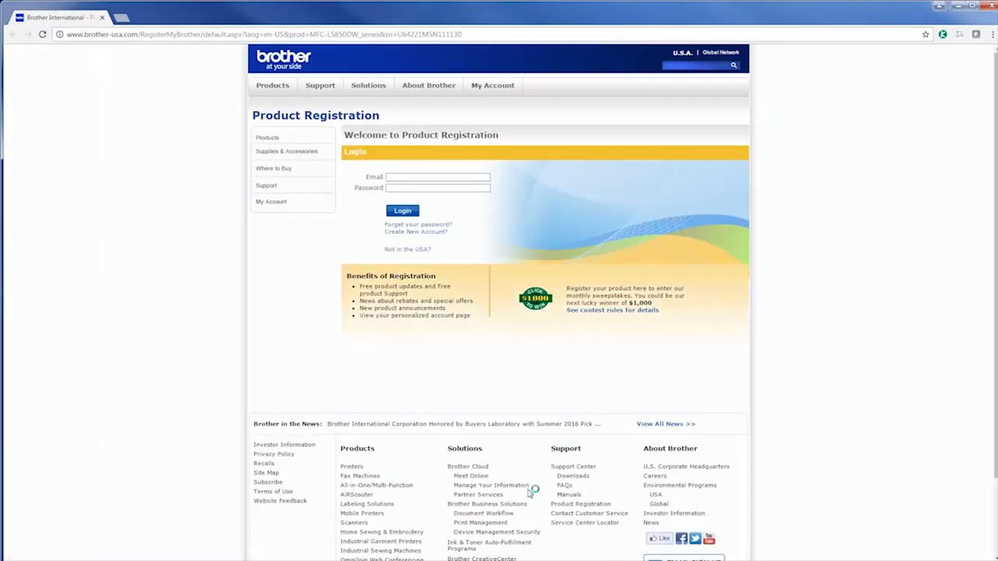